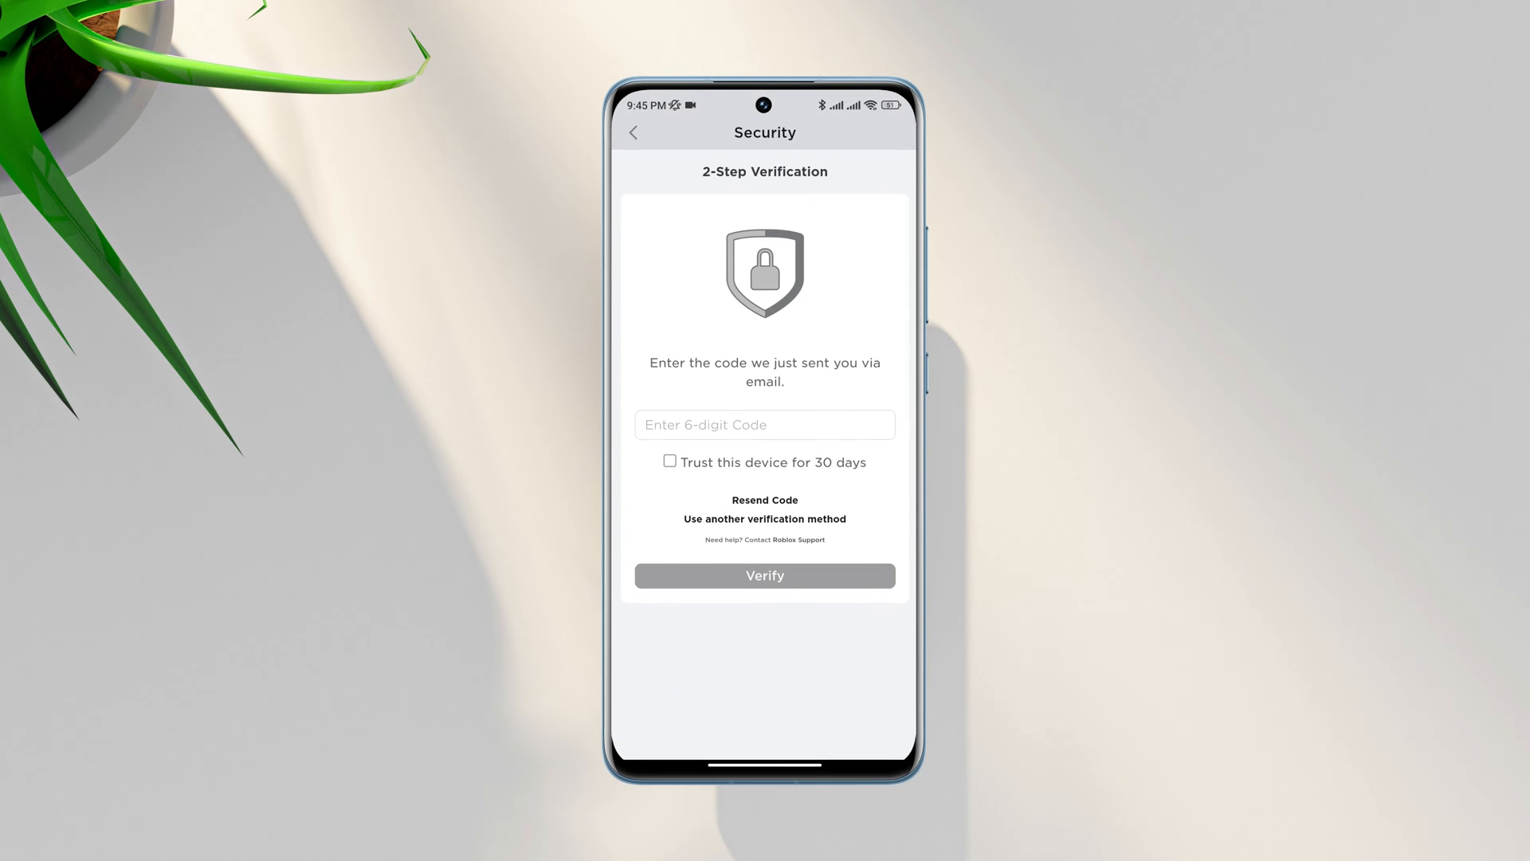
Leave the 6-digit verification code field empty and exit Roblox to the phone's home screen.
left_click(764, 424)
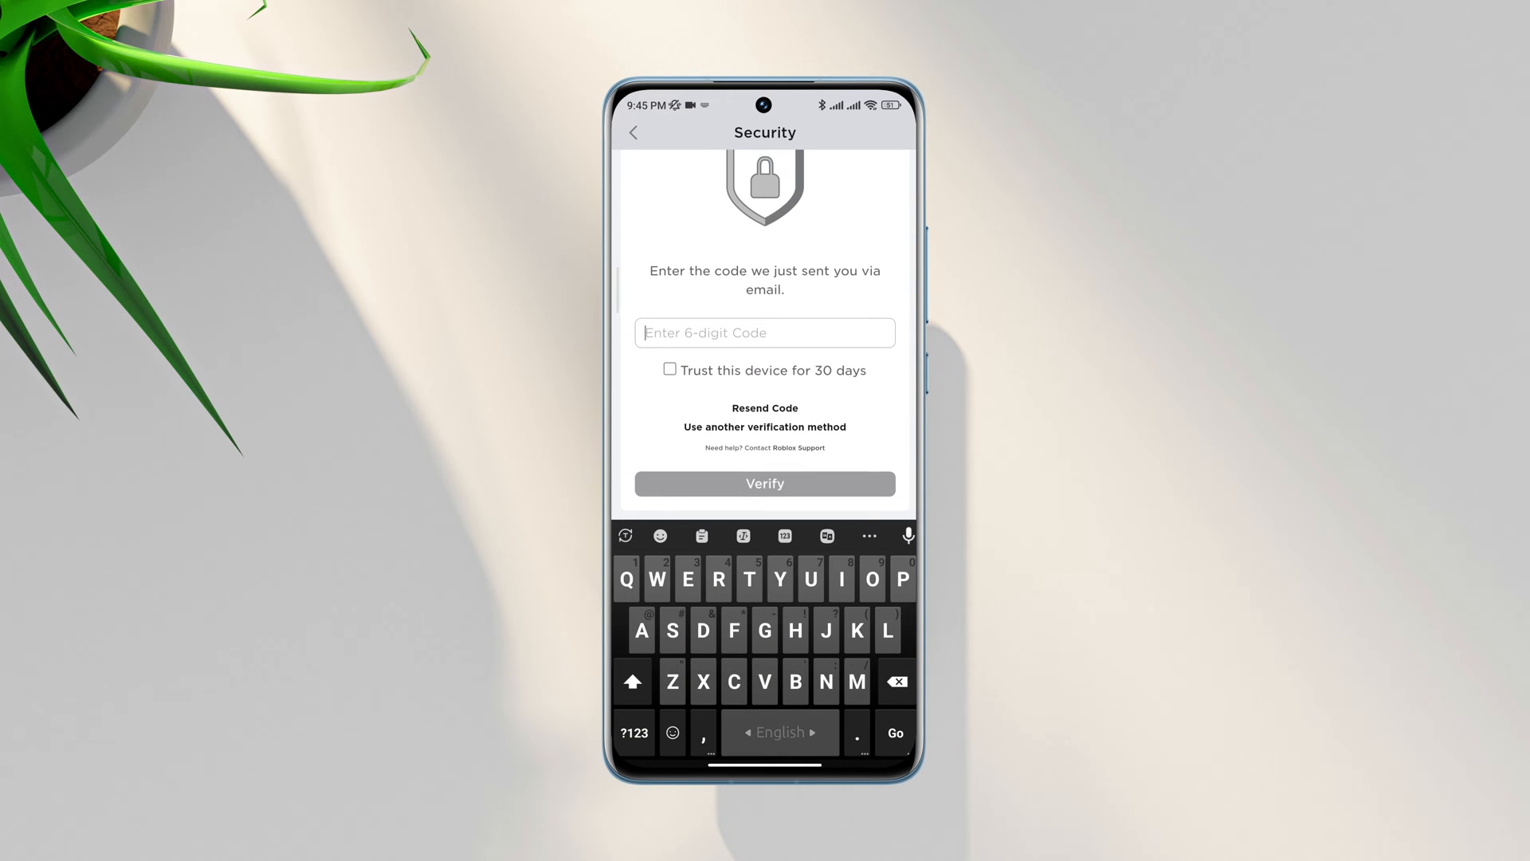
scroll("down", 3)
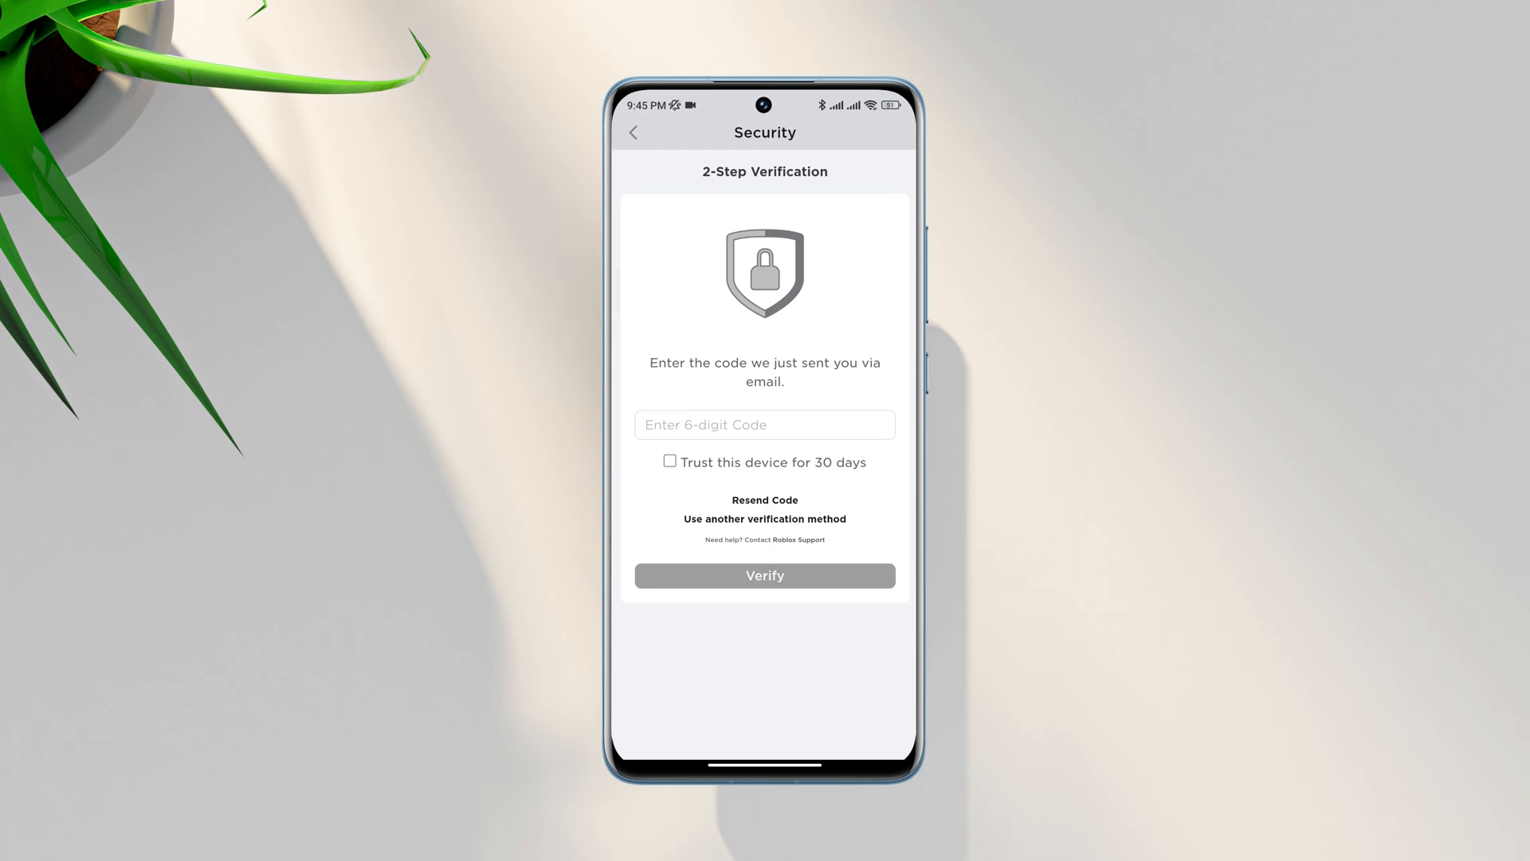
left_click(669, 460)
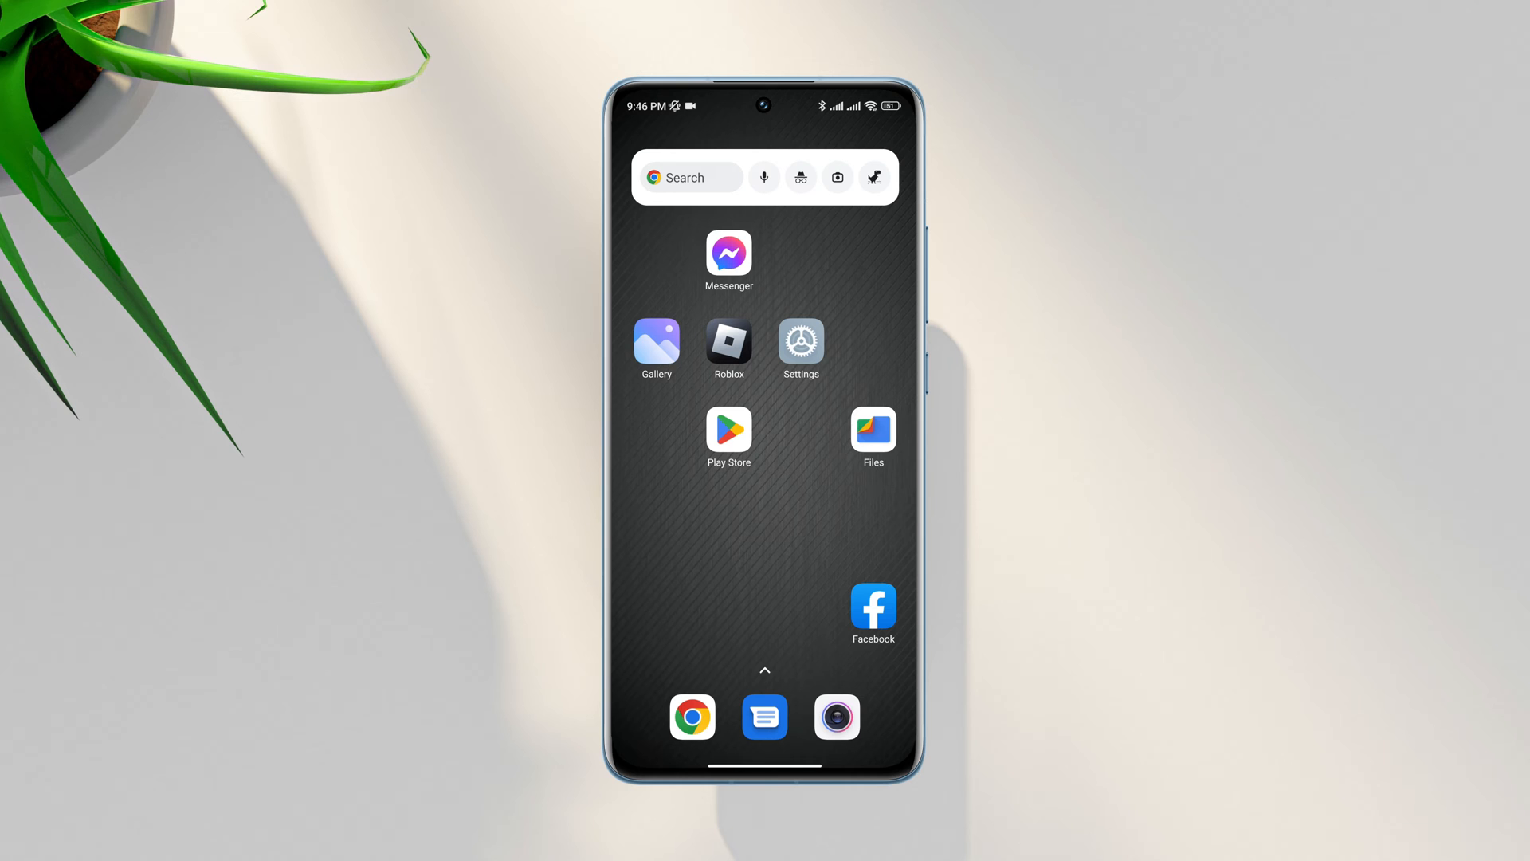
Pull down the notification shade to reveal the Gmail message with the Roblox 2-Step code.
left_click(729, 342)
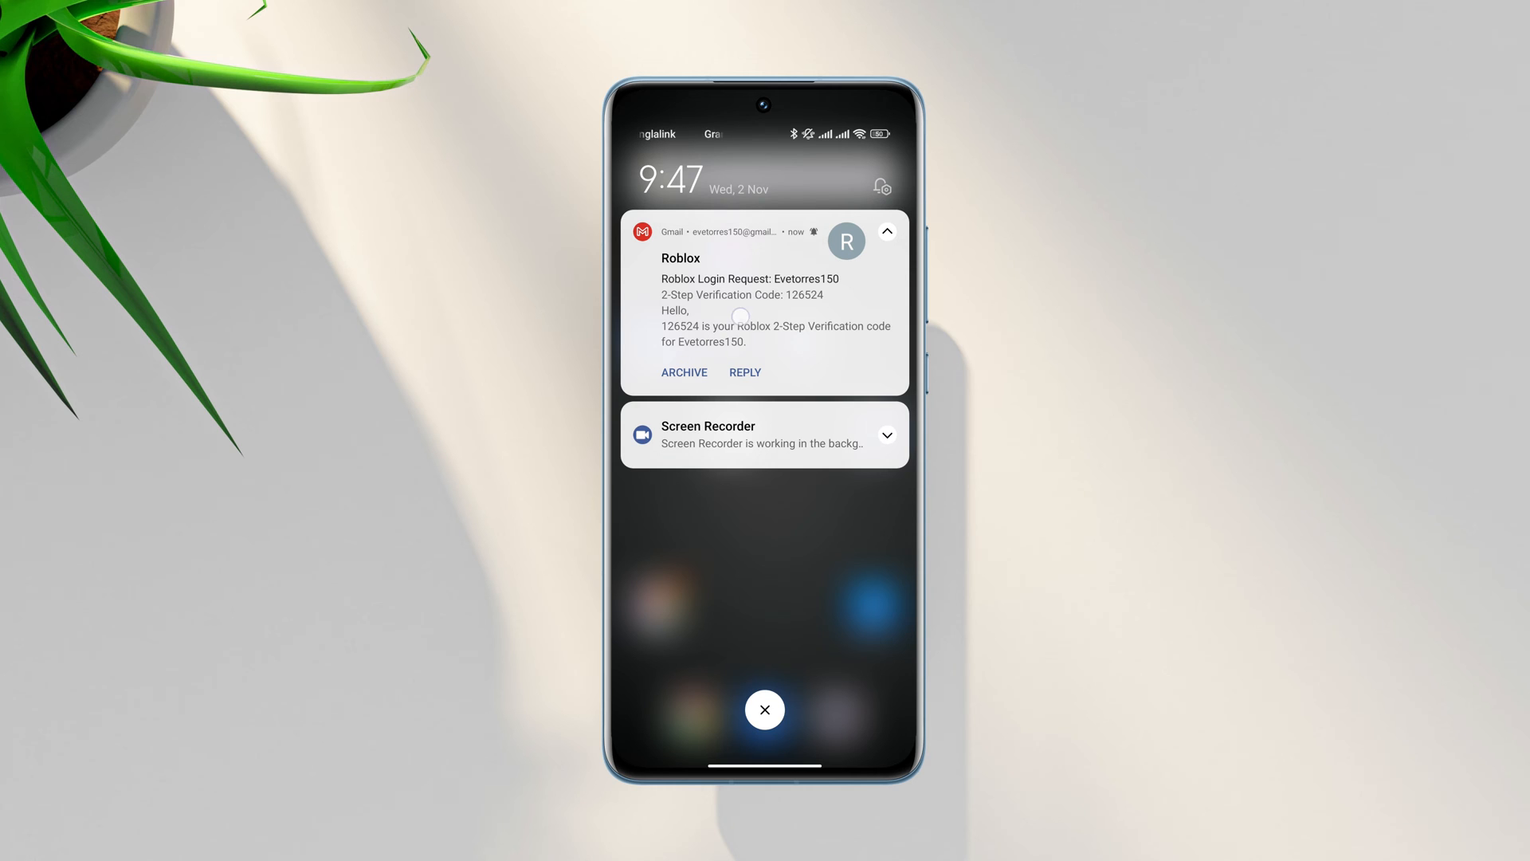
Return to Roblox from the Gmail notification and verify the sign-in with the emailed code.
left_click(763, 304)
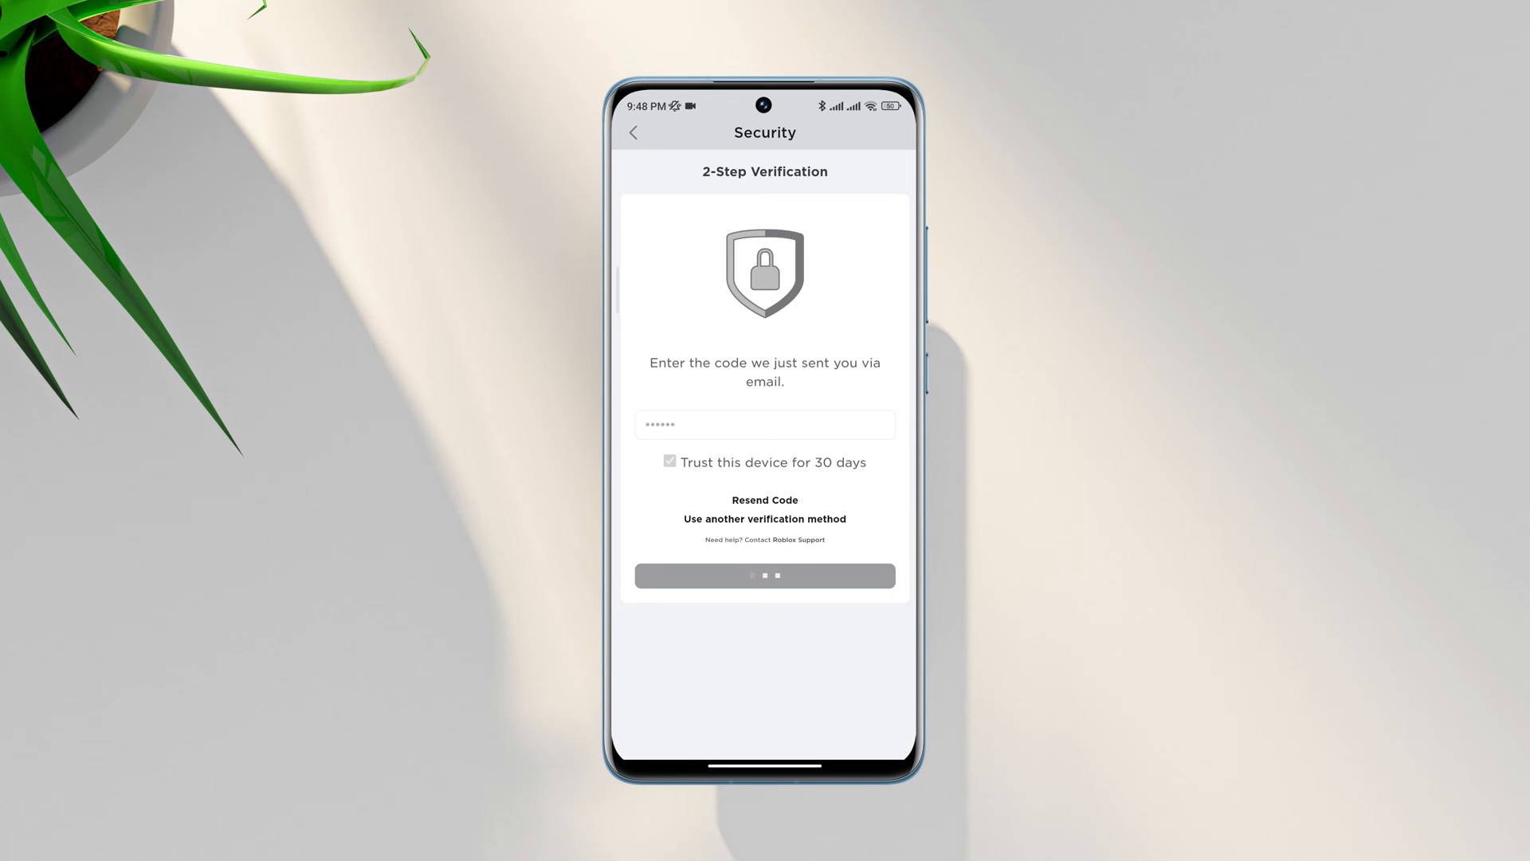
left_click(763, 575)
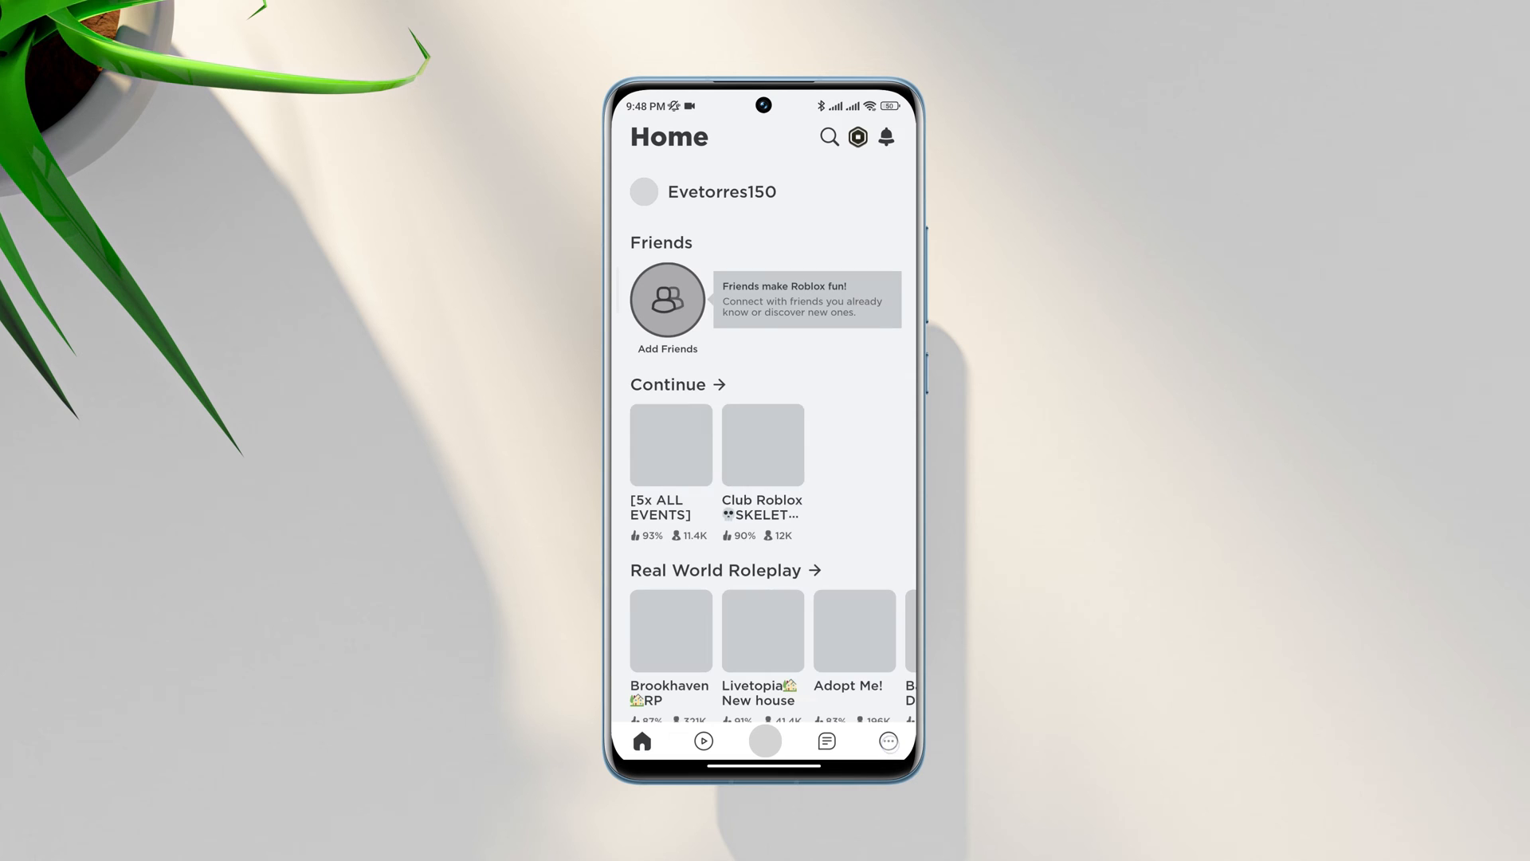
Go through the More page to Settings and the Security page listing Email 2-Step Verification.
left_click(888, 740)
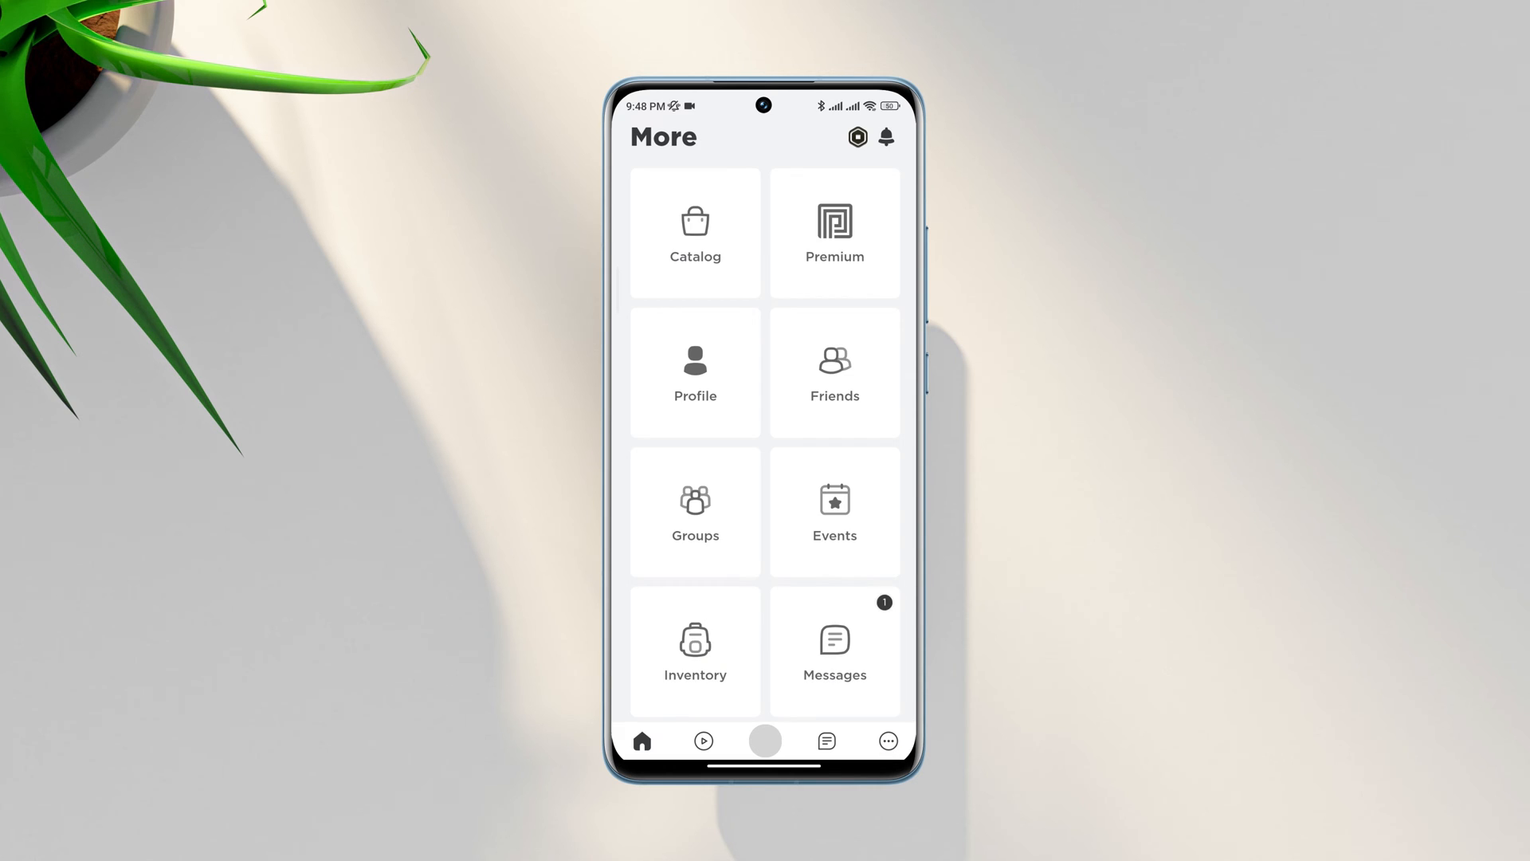
scroll("down", 3)
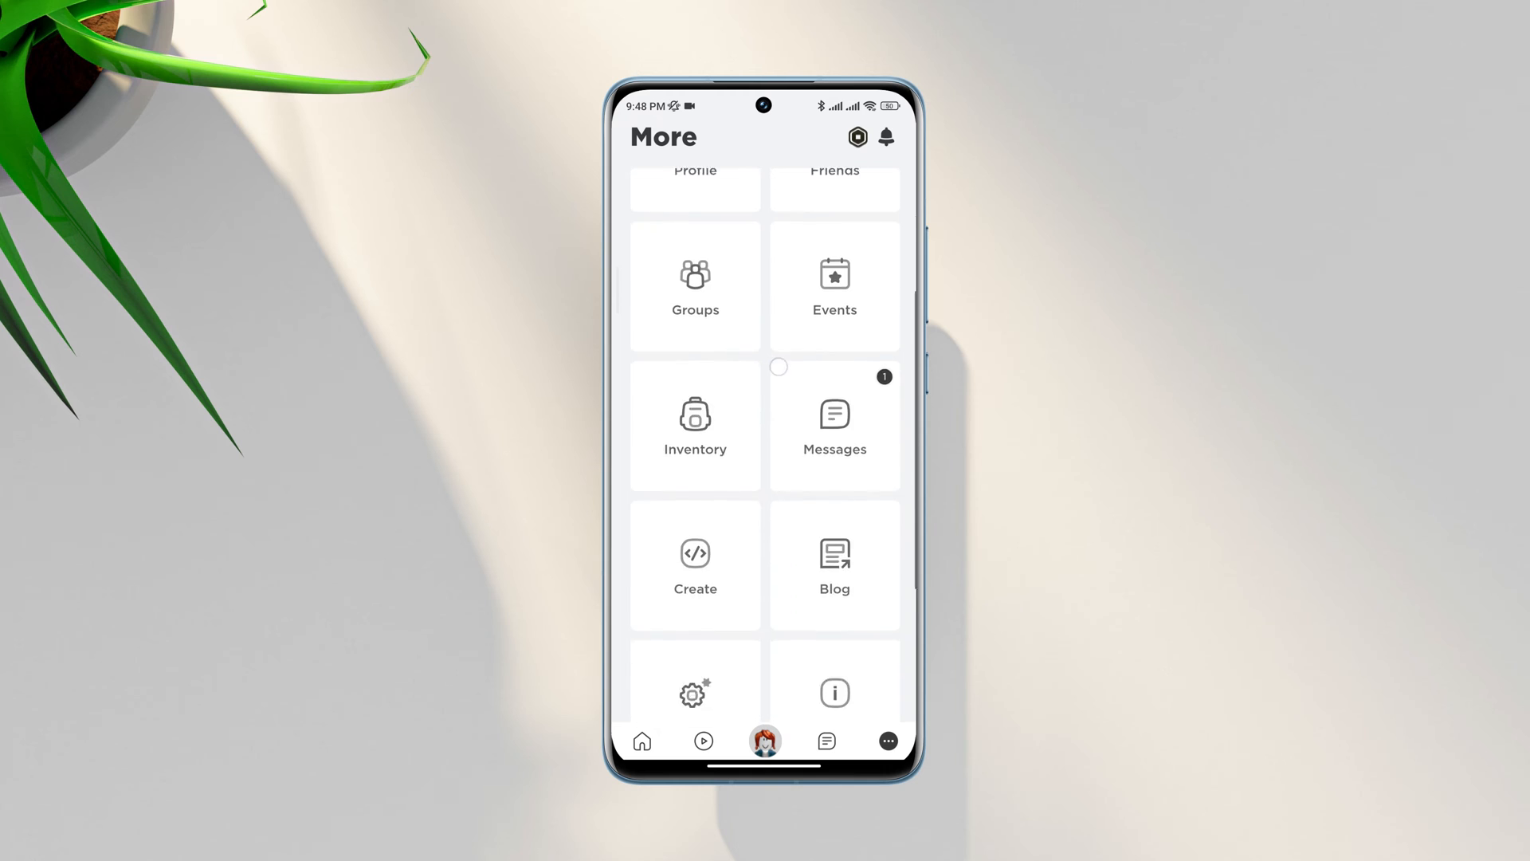
scroll("down", 3)
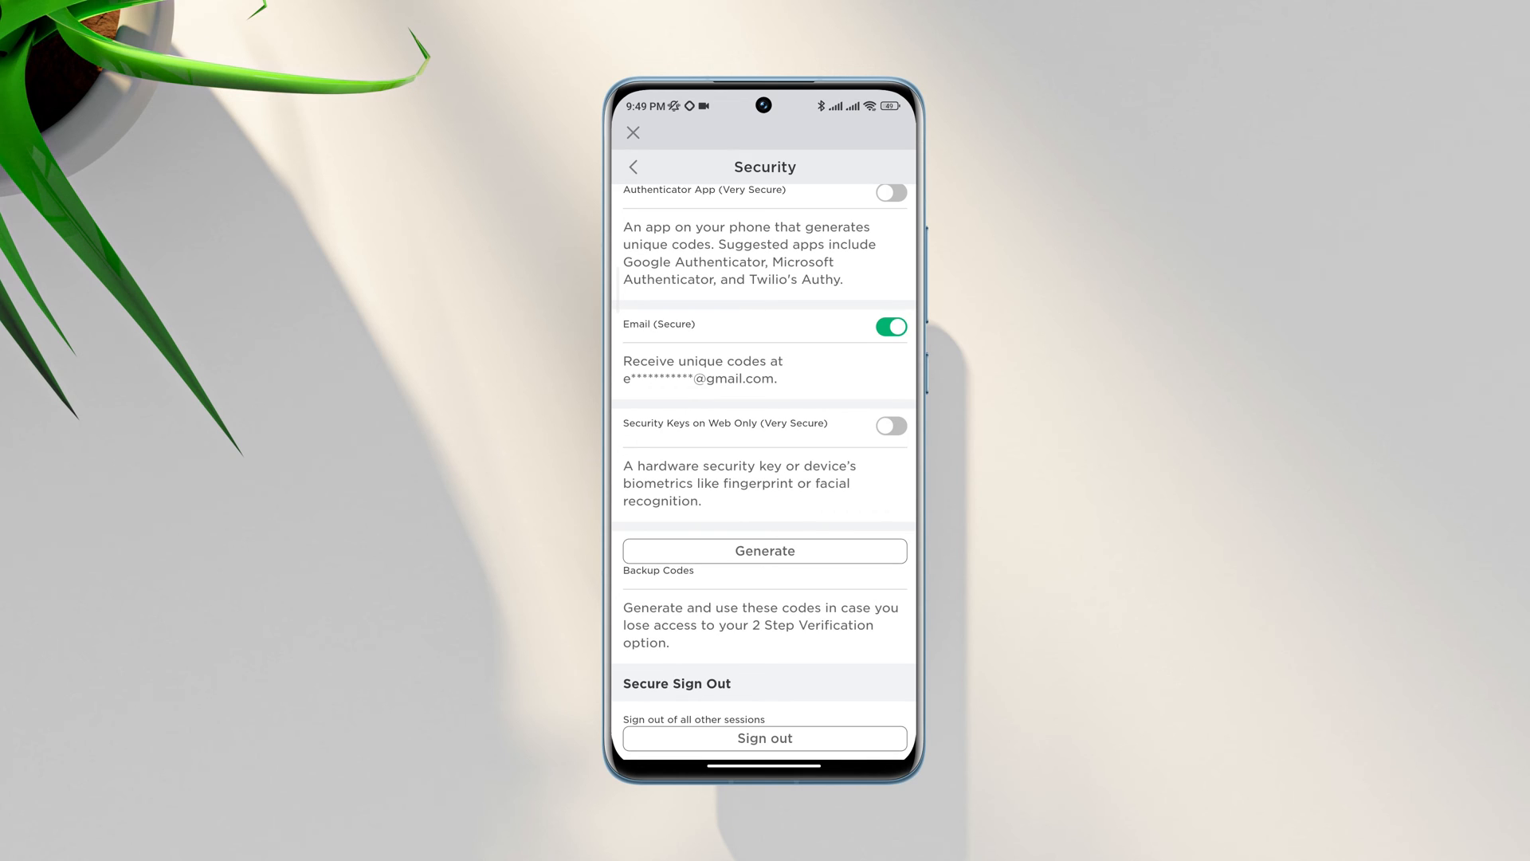
left_click(889, 325)
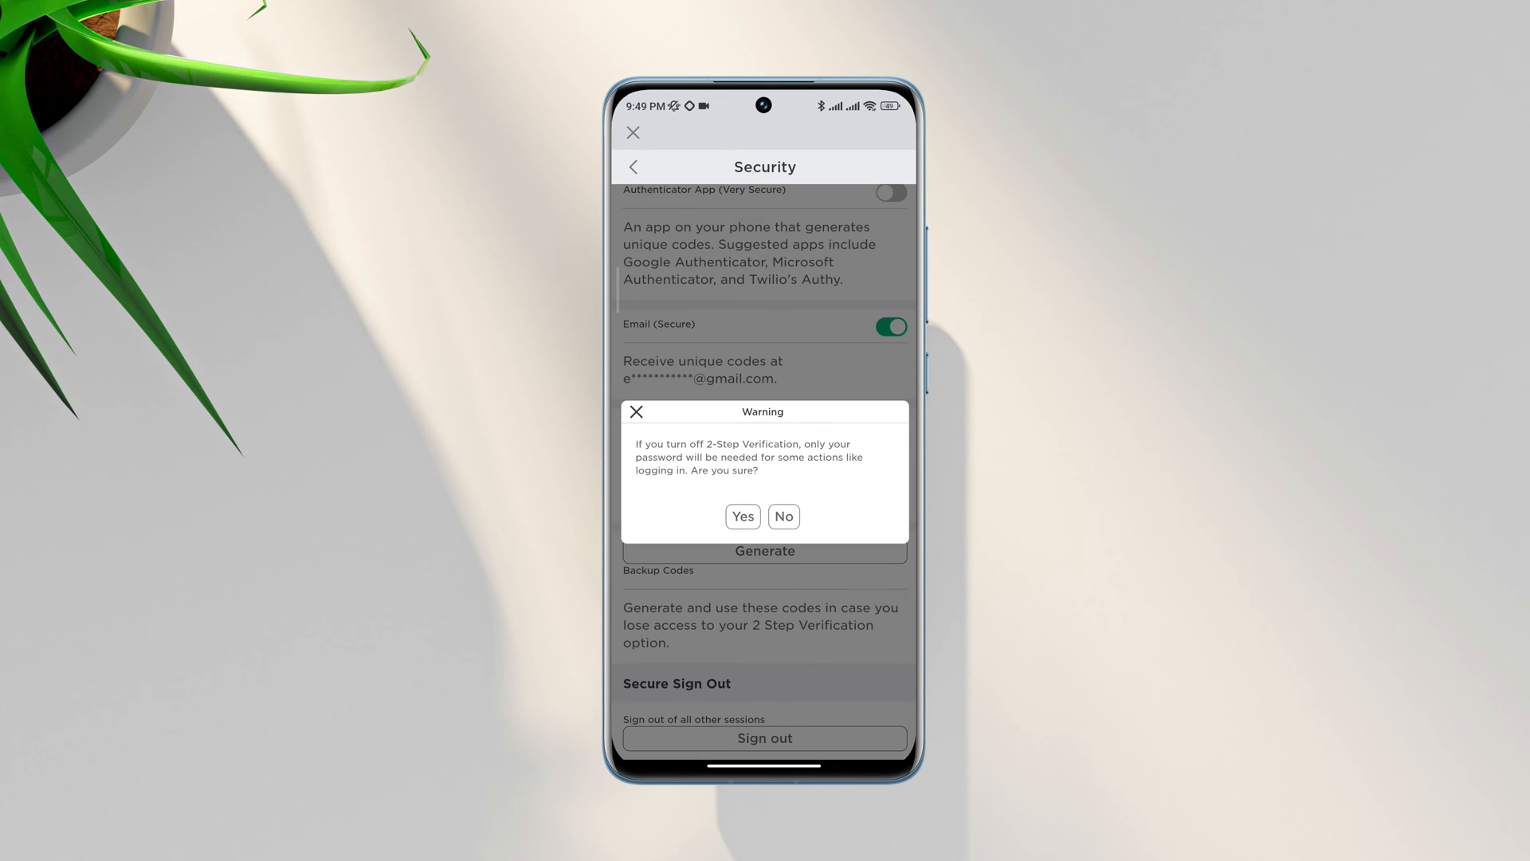
left_click(741, 515)
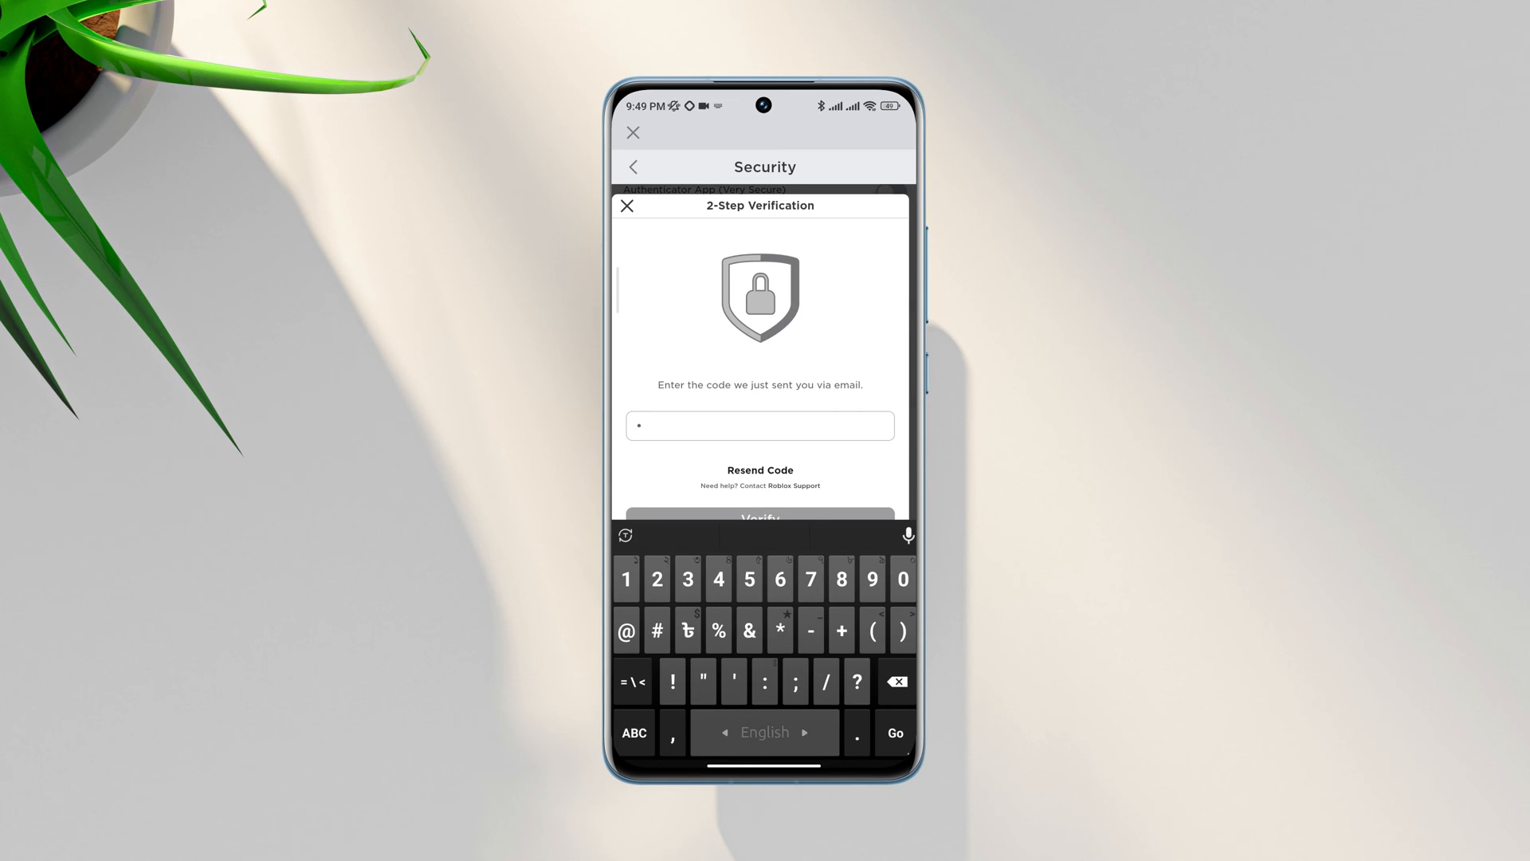
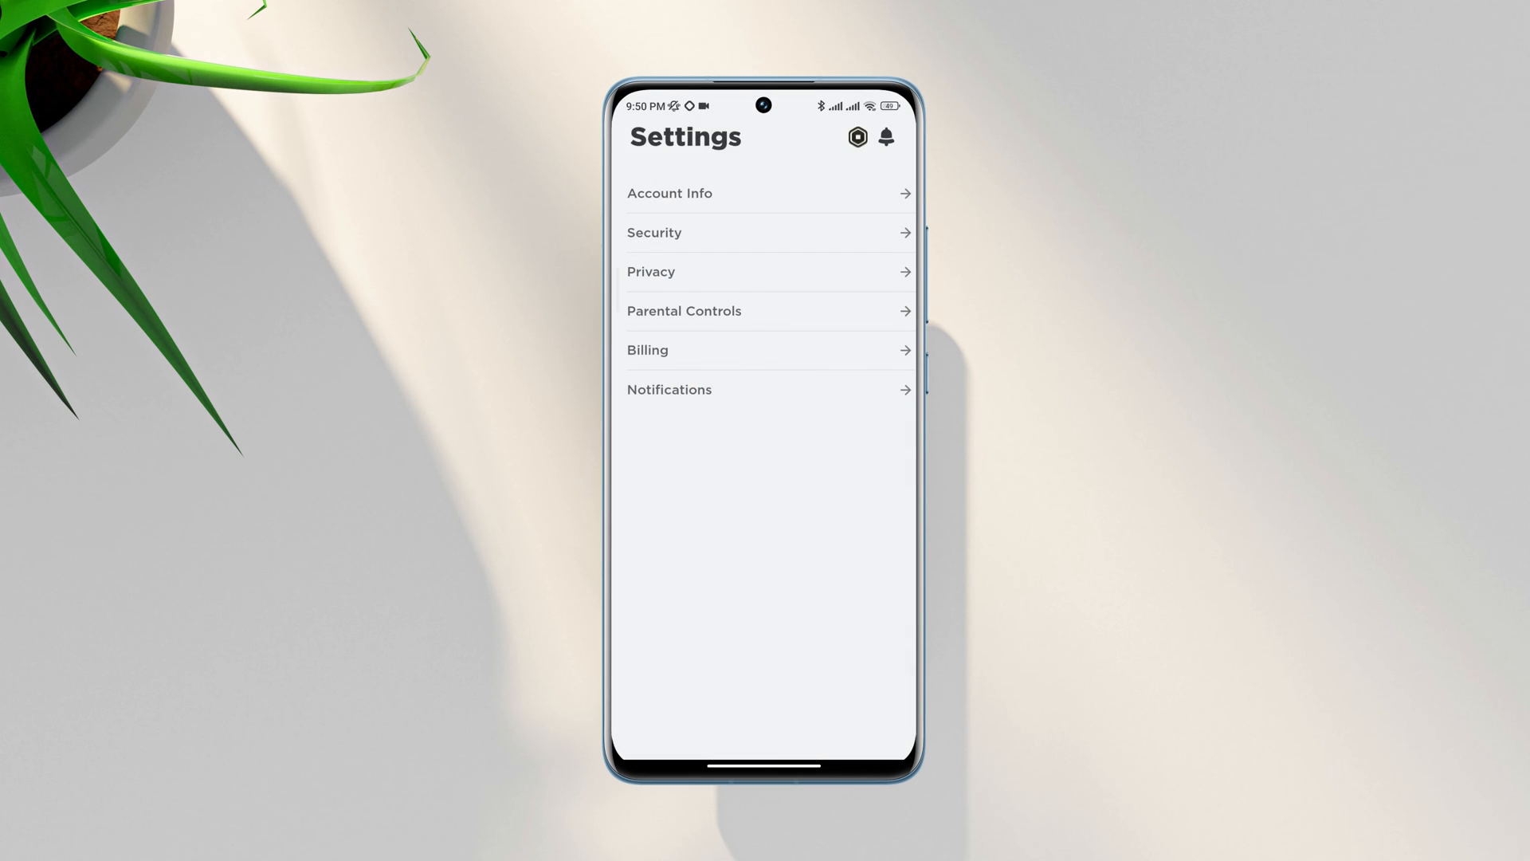
Back out of Settings to the Roblox Home page and browse the game recommendations feed.
left_click(887, 741)
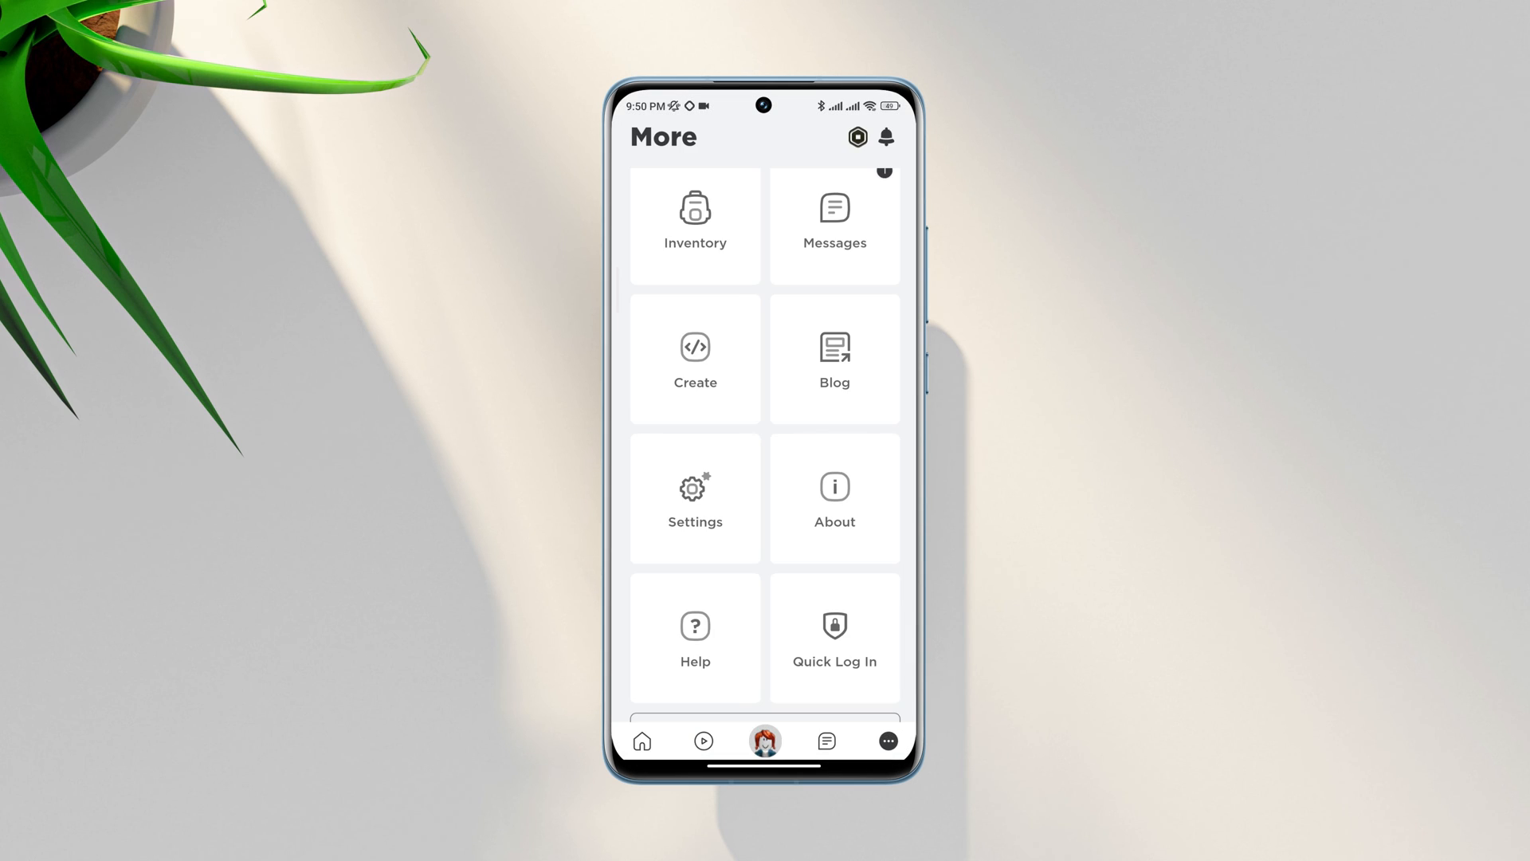
left_click(640, 741)
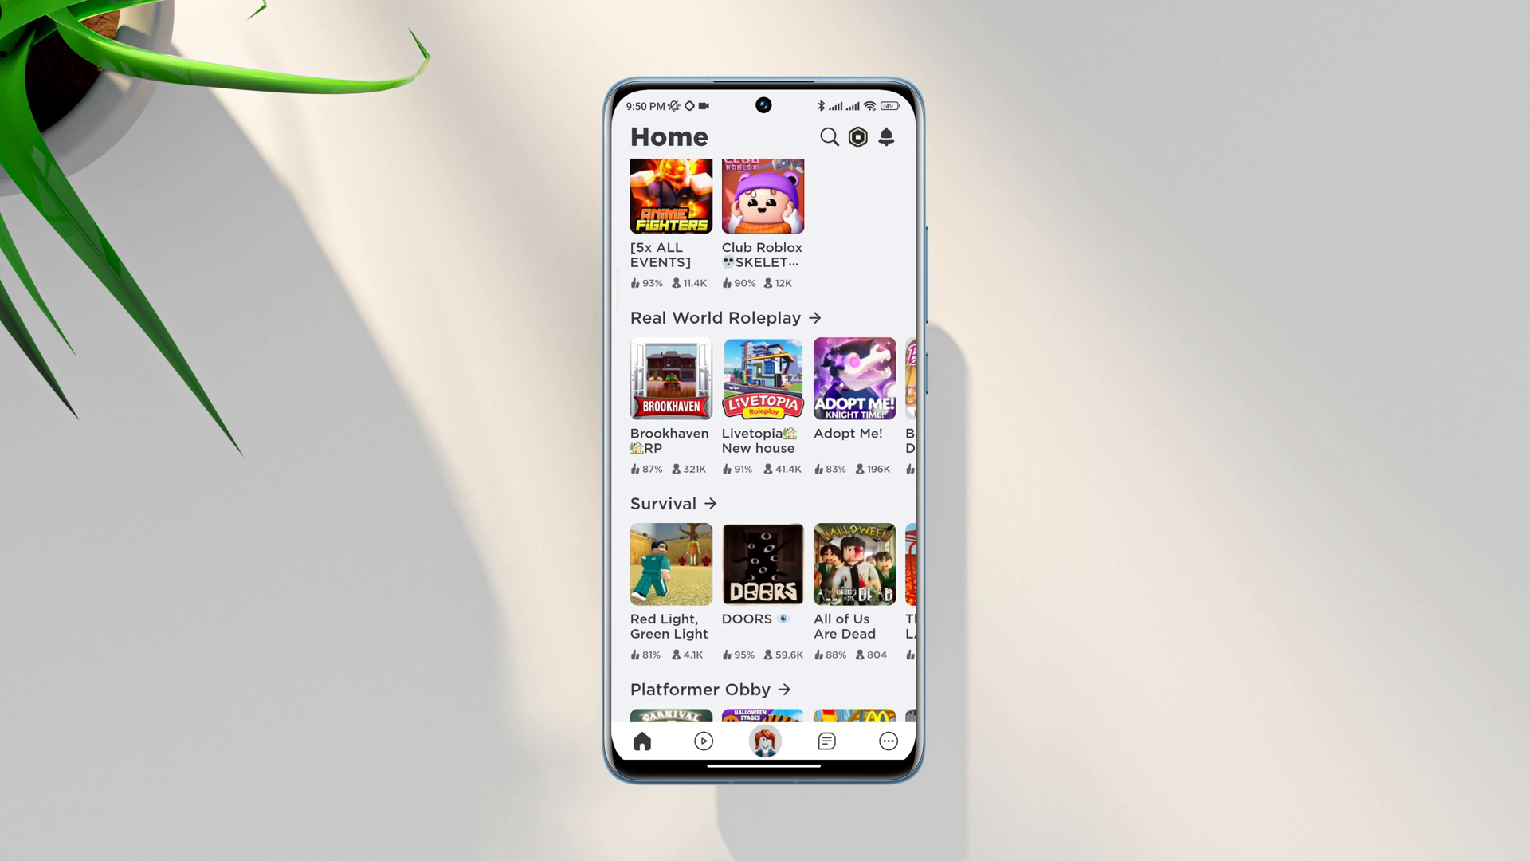
scroll("down", 3)
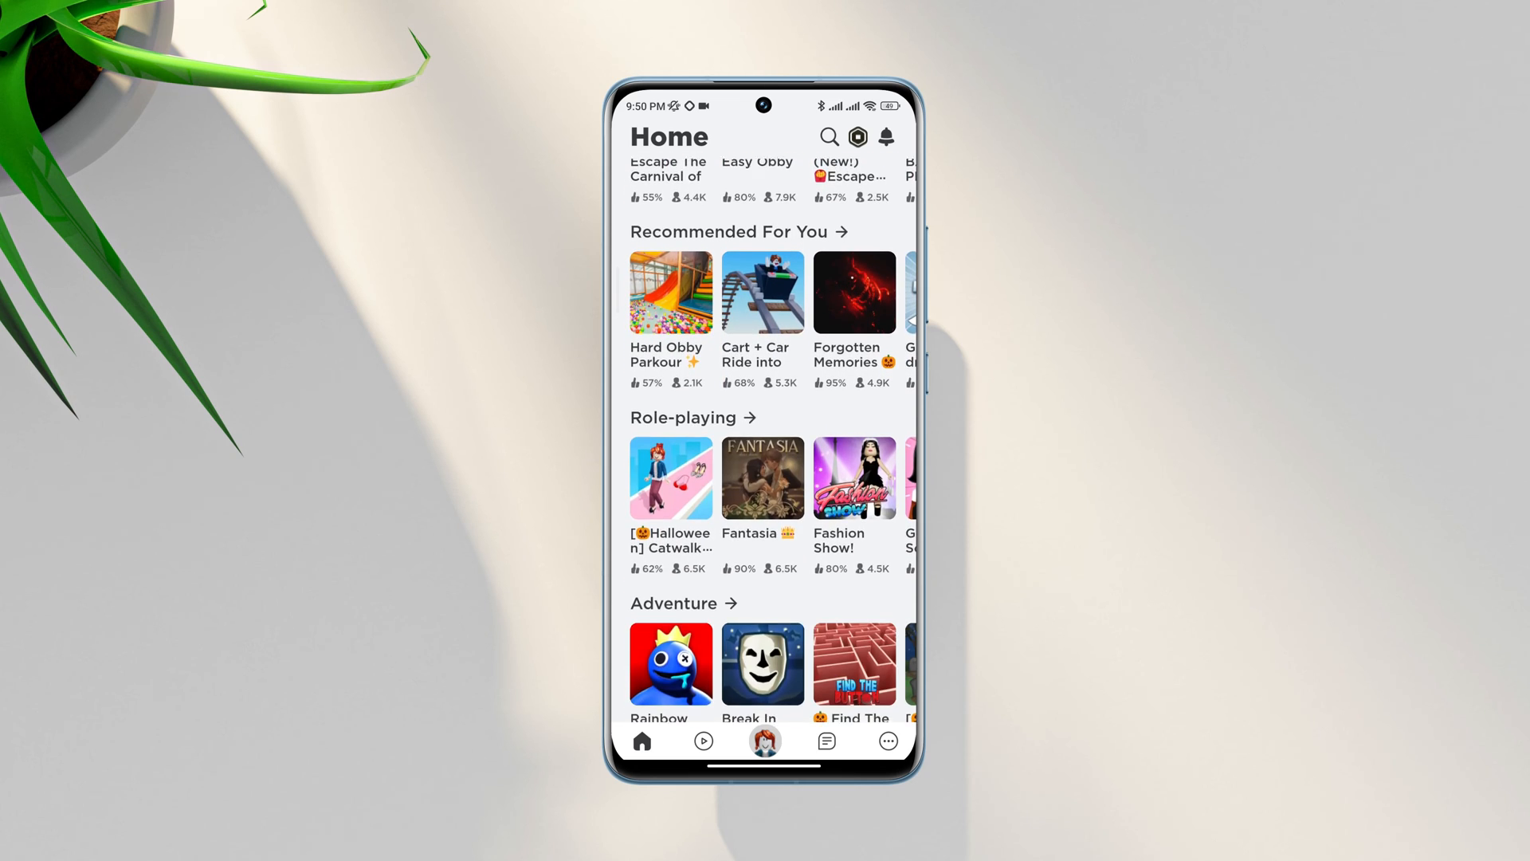